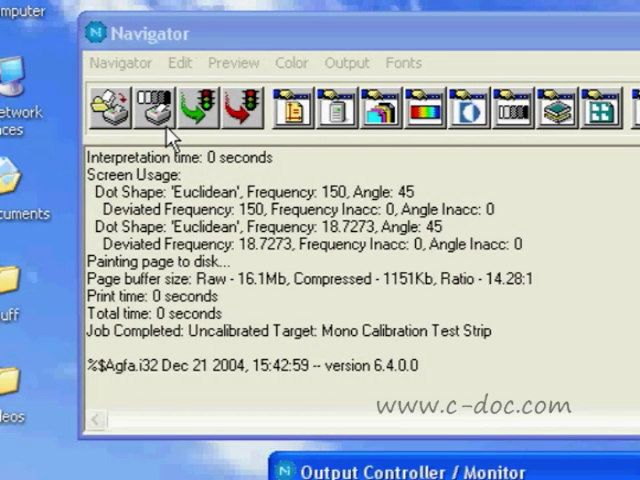
{"action": "mouse_move", "coordinate": [170, 135]}
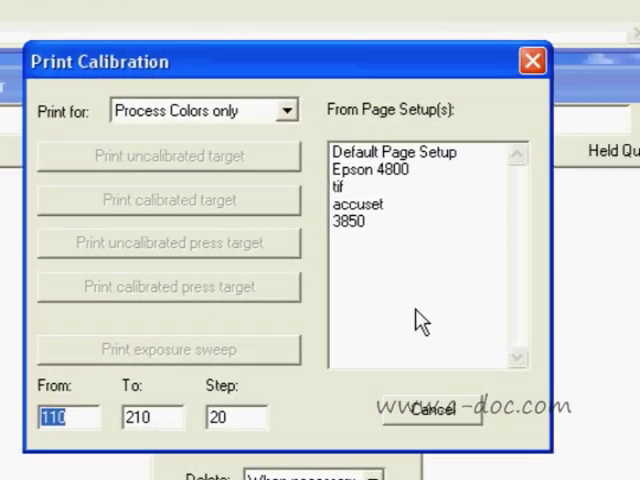
{"action": "mouse_move", "coordinate": [402, 317]}
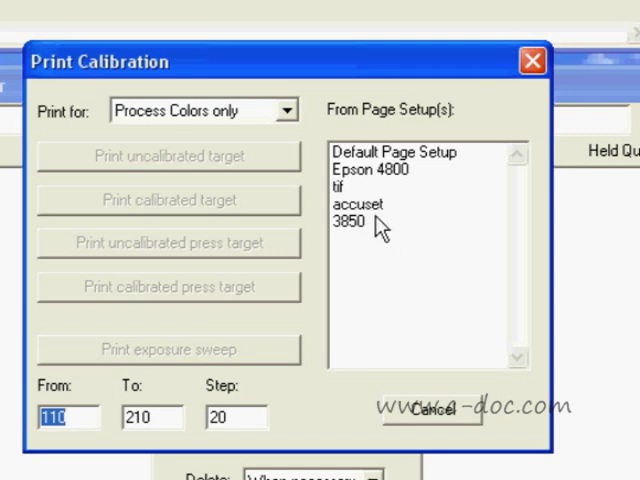
- Choose the accuset page setup and set Print for to Monochrome only
{"action": "left_click", "coordinate": [358, 205]}
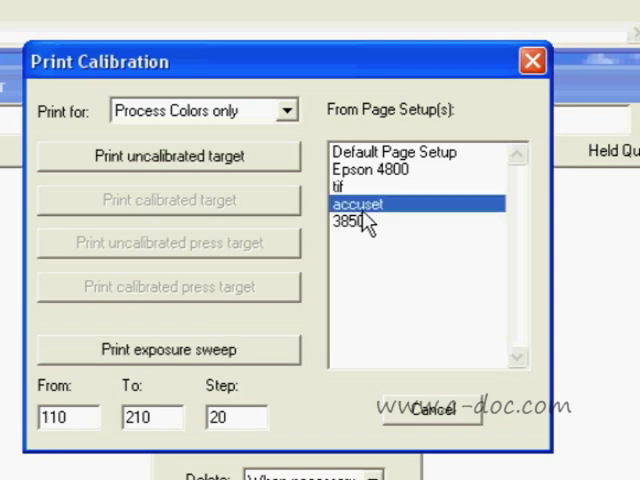
{"action": "mouse_move", "coordinate": [275, 185]}
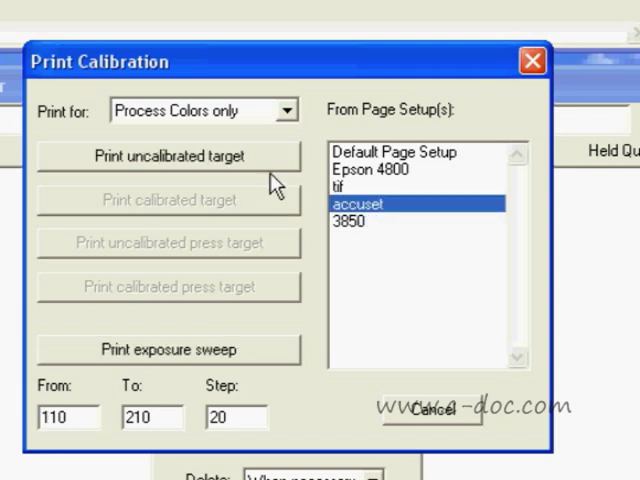
{"action": "left_click", "coordinate": [288, 110]}
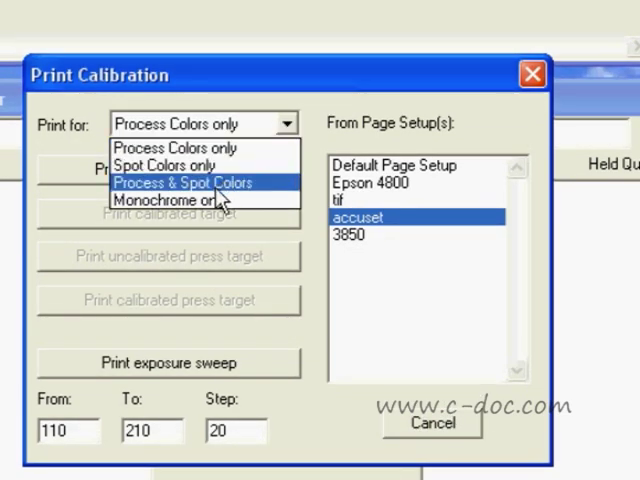
{"action": "left_click", "coordinate": [180, 199]}
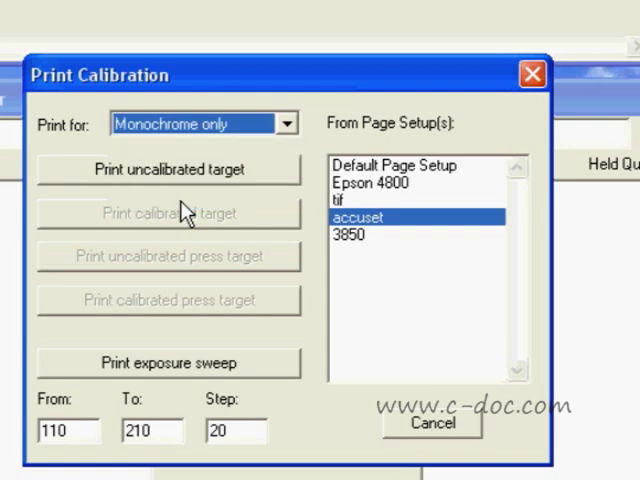
{"action": "mouse_move", "coordinate": [203, 185]}
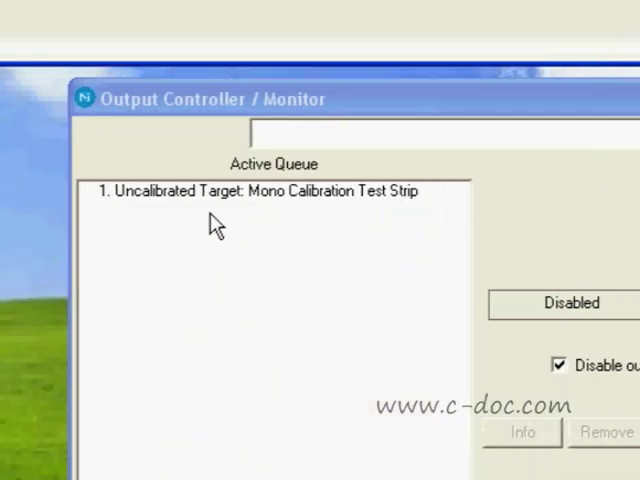
- Select the uncalibrated Mono Calibration Test Strip job and view it in Reduced Roam
{"action": "left_click", "coordinate": [270, 191]}
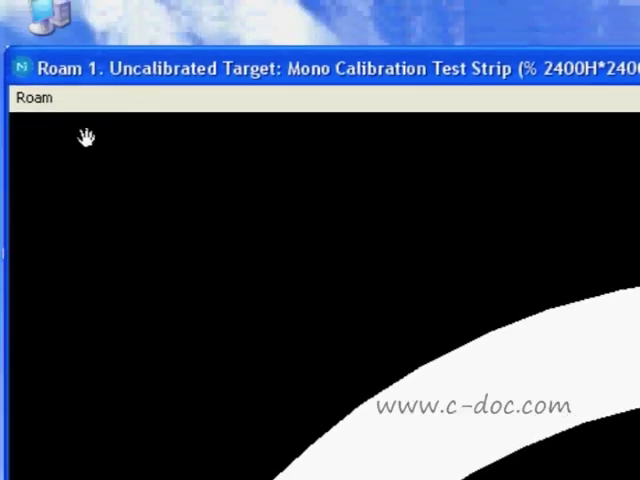
{"action": "left_click", "coordinate": [33, 106]}
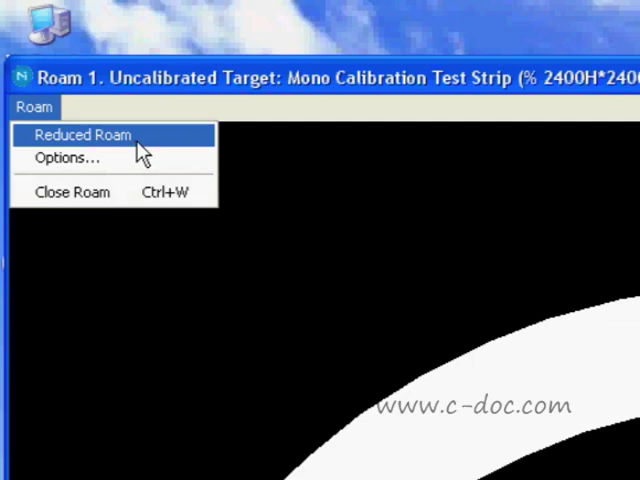
{"action": "left_click", "coordinate": [83, 135]}
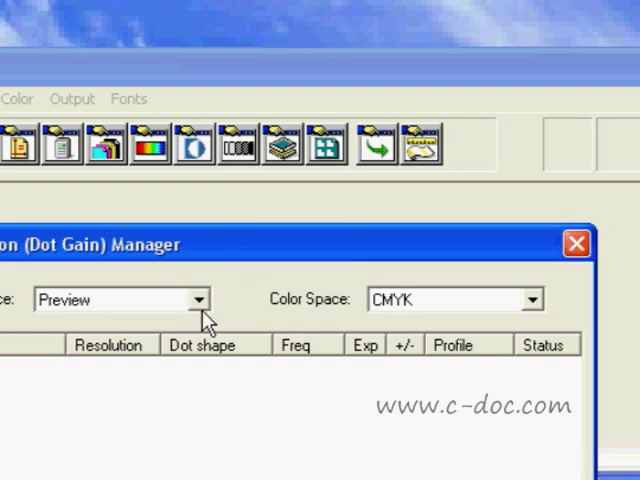
- Set the calibration manager device to AccuSet 1000 and colour space to Monochrome
{"action": "left_click", "coordinate": [206, 299]}
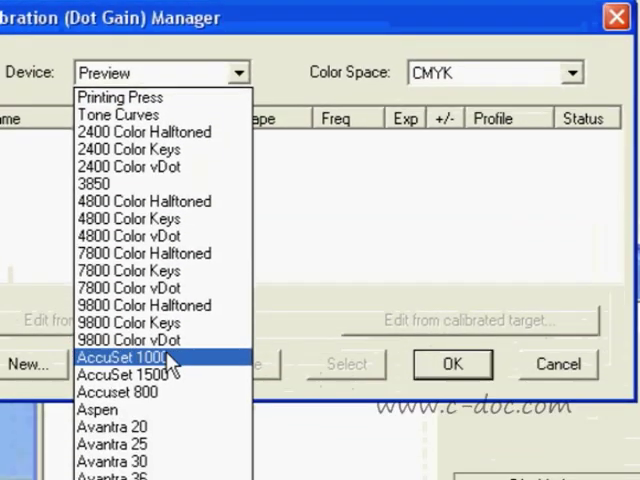
{"action": "left_click", "coordinate": [128, 359]}
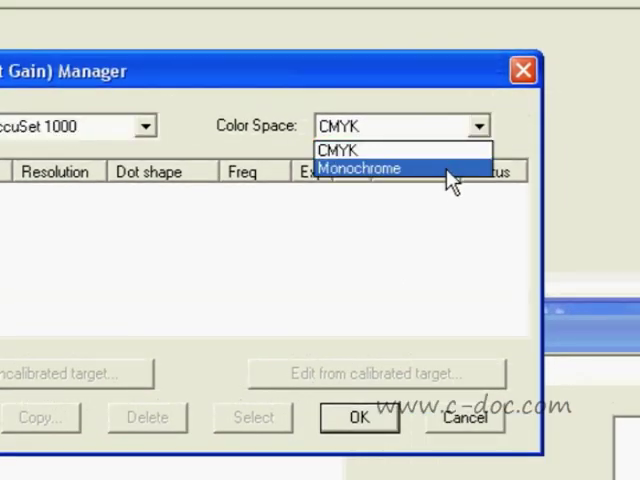
{"action": "left_click", "coordinate": [359, 168]}
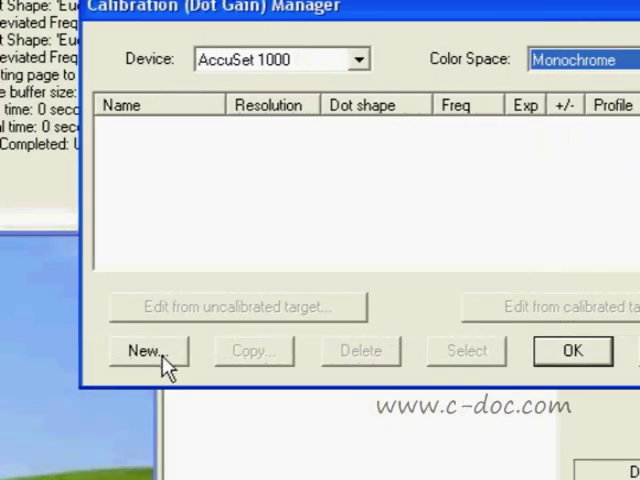
- Create a new AccuSet 1000 calibration named 7-12-09 with Force solid colors enabled
{"action": "left_click", "coordinate": [148, 350]}
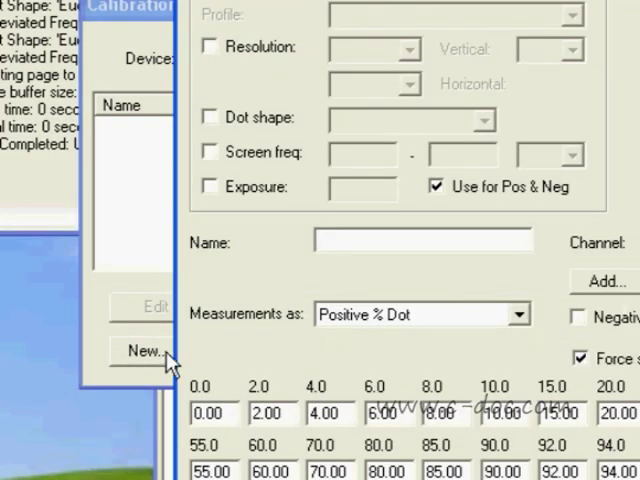
{"action": "left_click", "coordinate": [142, 352]}
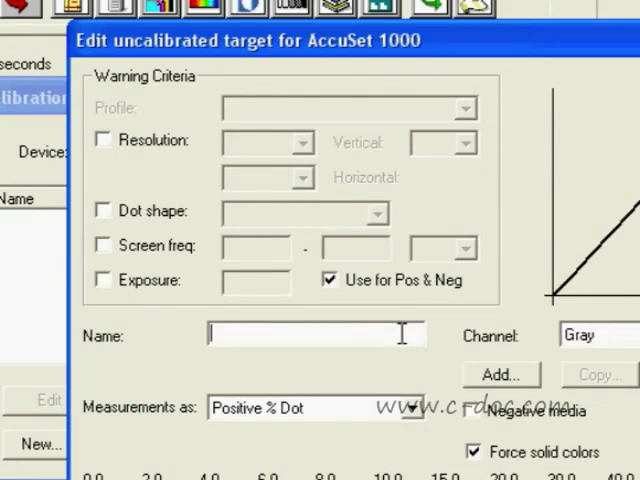
{"action": "type", "text": "7"}
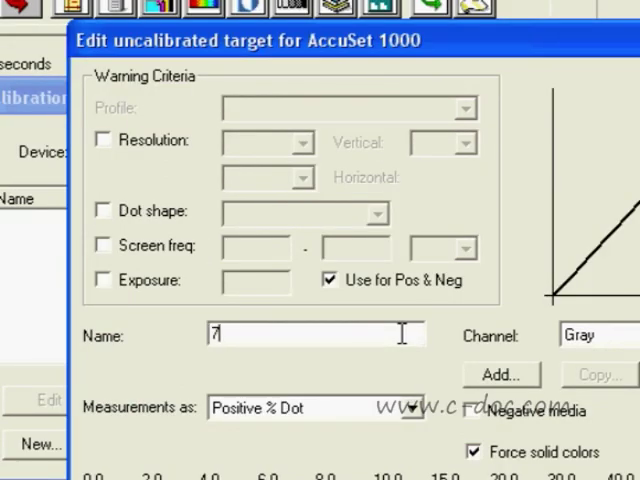
{"action": "type", "text": "-12"}
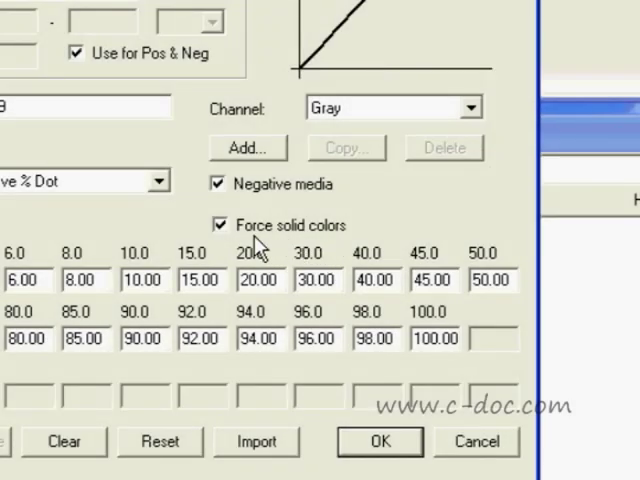
{"action": "left_click", "coordinate": [217, 224]}
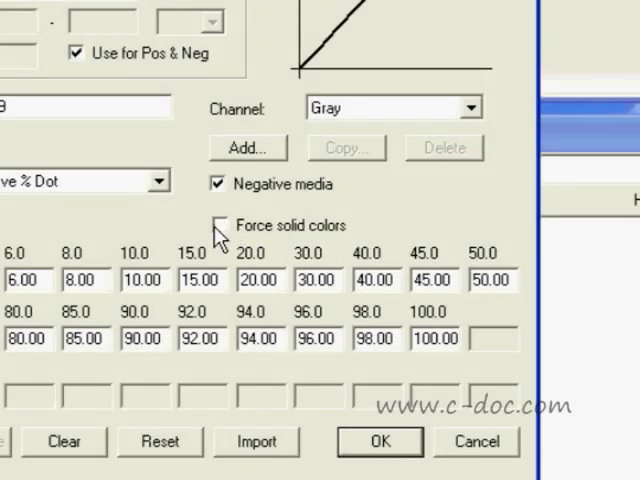
{"action": "left_click", "coordinate": [220, 224]}
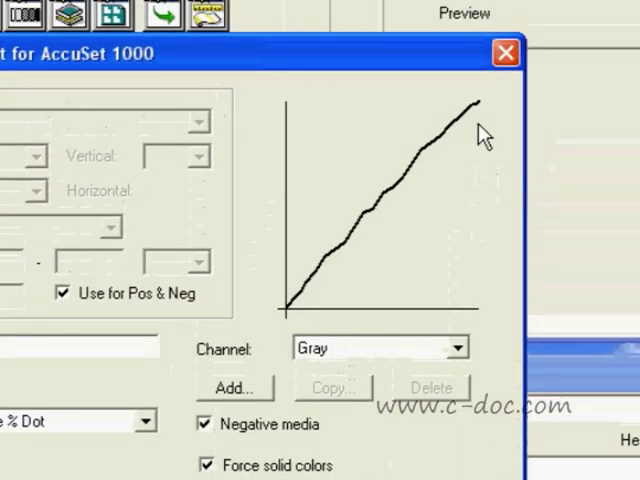
{"action": "mouse_move", "coordinate": [433, 165]}
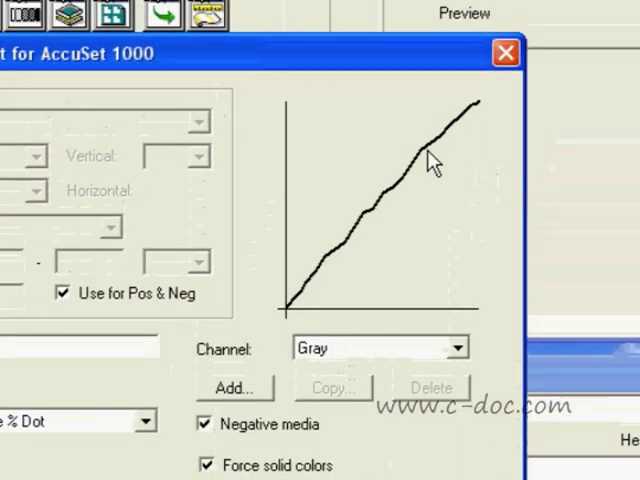
{"action": "mouse_move", "coordinate": [367, 227]}
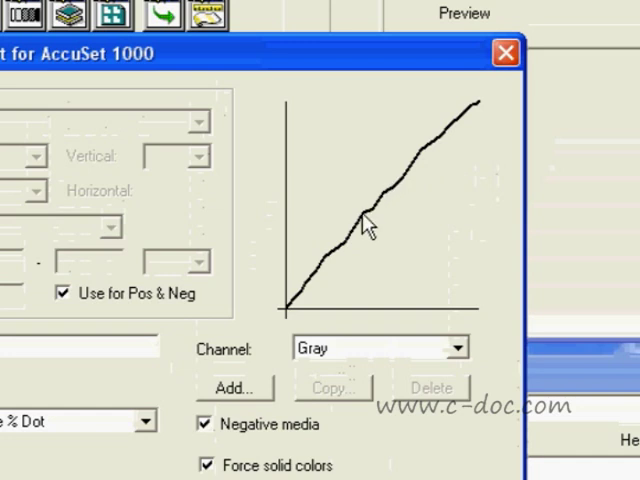
{"action": "mouse_move", "coordinate": [337, 258]}
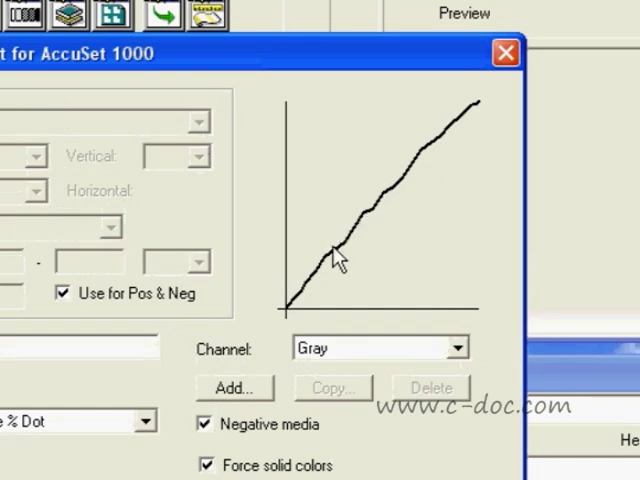
{"action": "mouse_move", "coordinate": [315, 310]}
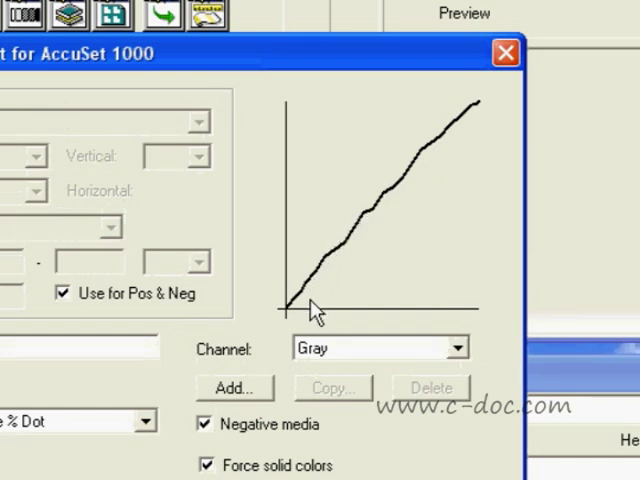
- Save the 7-12-09 calibration curve with its measured readings
{"action": "scroll", "scroll_direction": "down", "scroll_amount": 3}
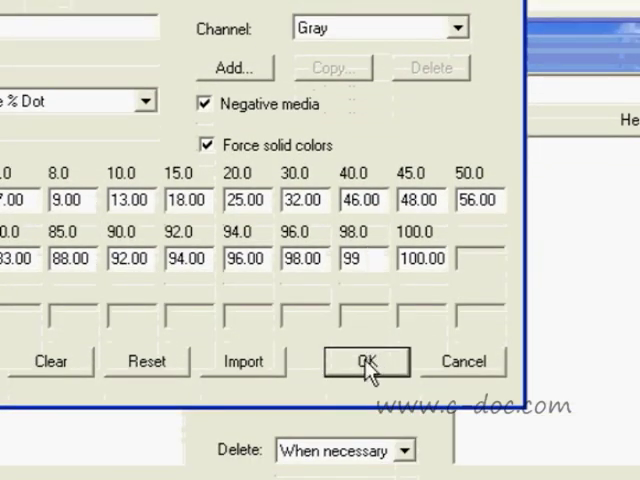
{"action": "left_click", "coordinate": [365, 361]}
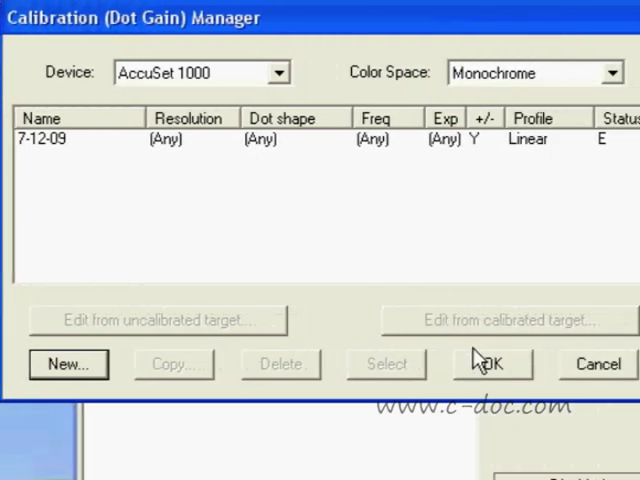
- Close the Calibration (Dot Gain) Manager, keeping the 7-12-09 calibration
{"action": "left_click", "coordinate": [491, 364]}
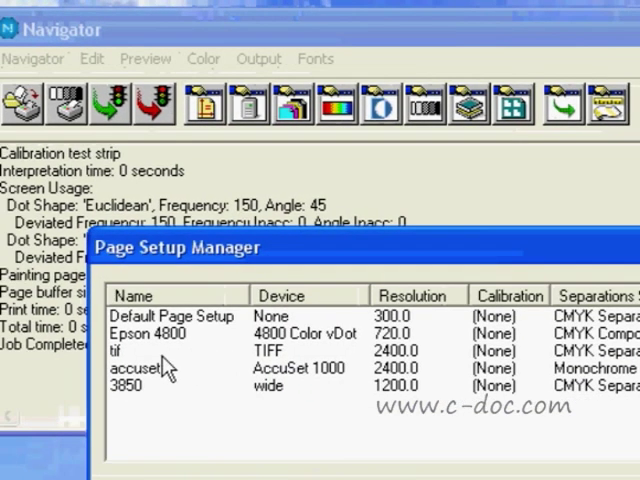
- Open the accuset page setup for editing and scroll to its calibration setting
{"action": "left_click", "coordinate": [150, 341]}
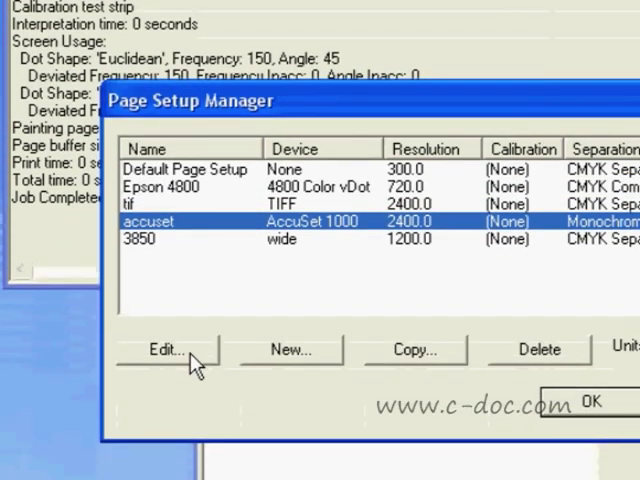
{"action": "left_click", "coordinate": [166, 350]}
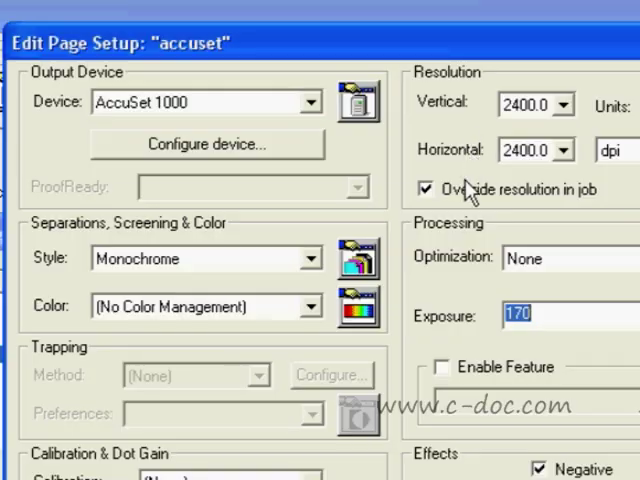
{"action": "scroll", "scroll_direction": "down", "scroll_amount": 3}
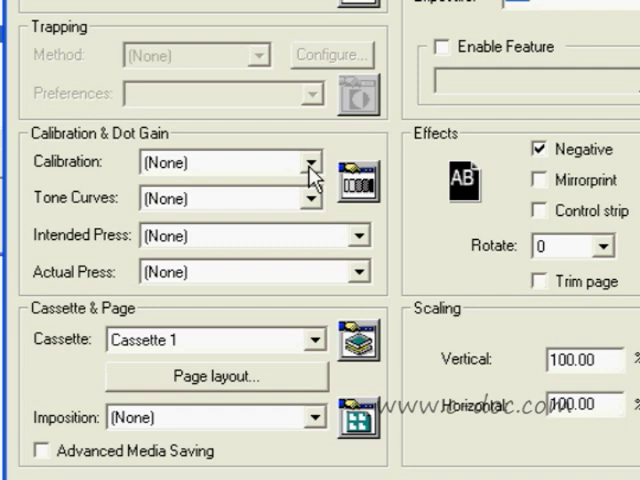
- Assign the 7-12-09 calibration to the accuset page setup and confirm
{"action": "left_click", "coordinate": [312, 161]}
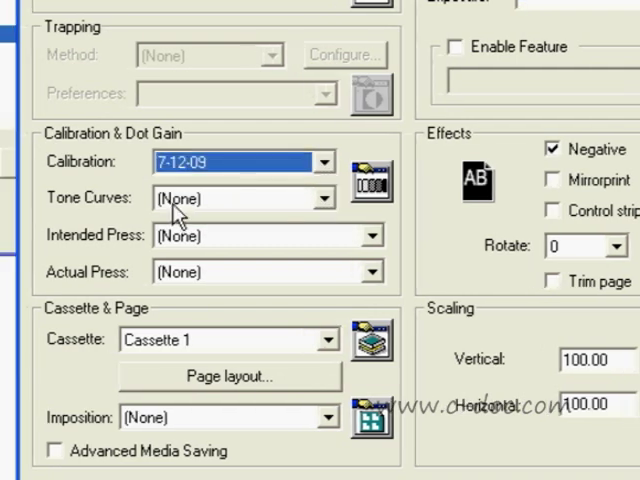
{"action": "mouse_move", "coordinate": [210, 205]}
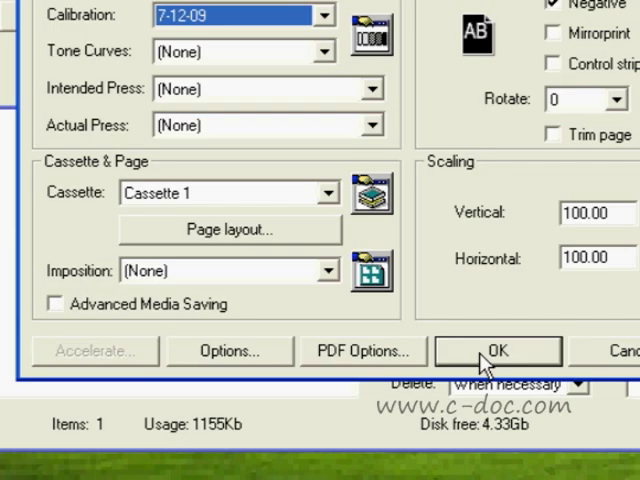
{"action": "left_click", "coordinate": [497, 351]}
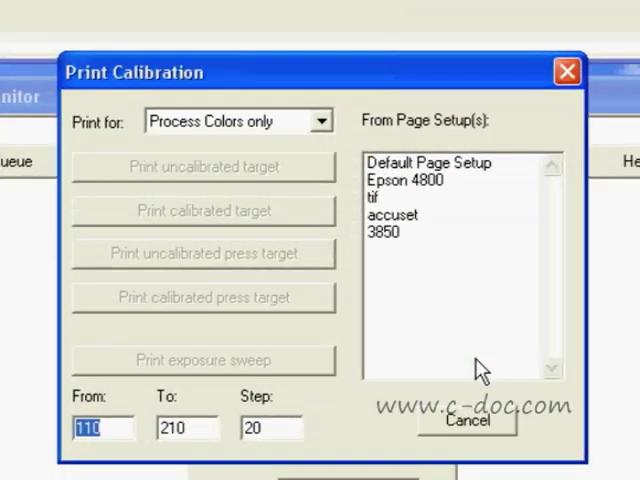
- Print a calibrated monochrome-only target for the accuset page setup
{"action": "left_click", "coordinate": [393, 214]}
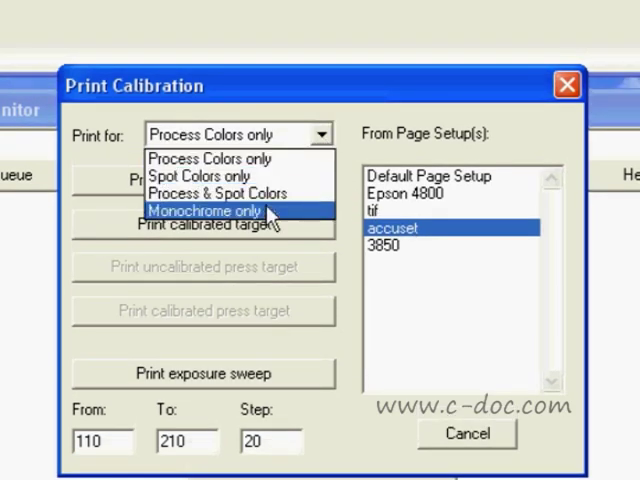
{"action": "left_click", "coordinate": [204, 211]}
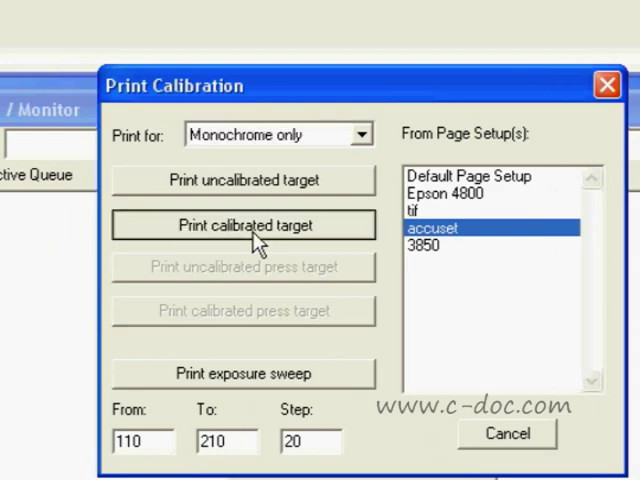
{"action": "left_click", "coordinate": [243, 225]}
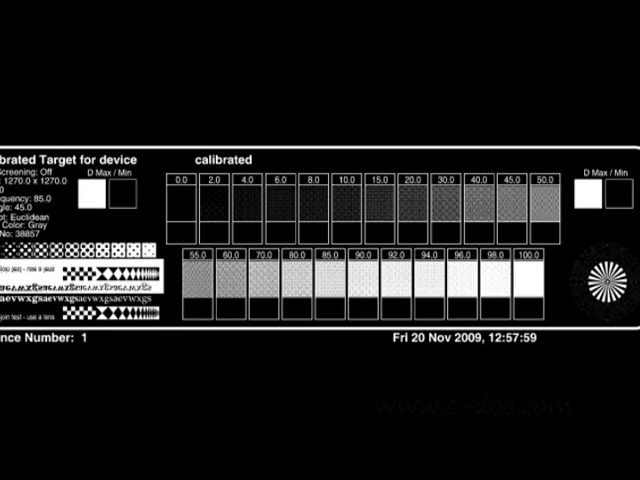